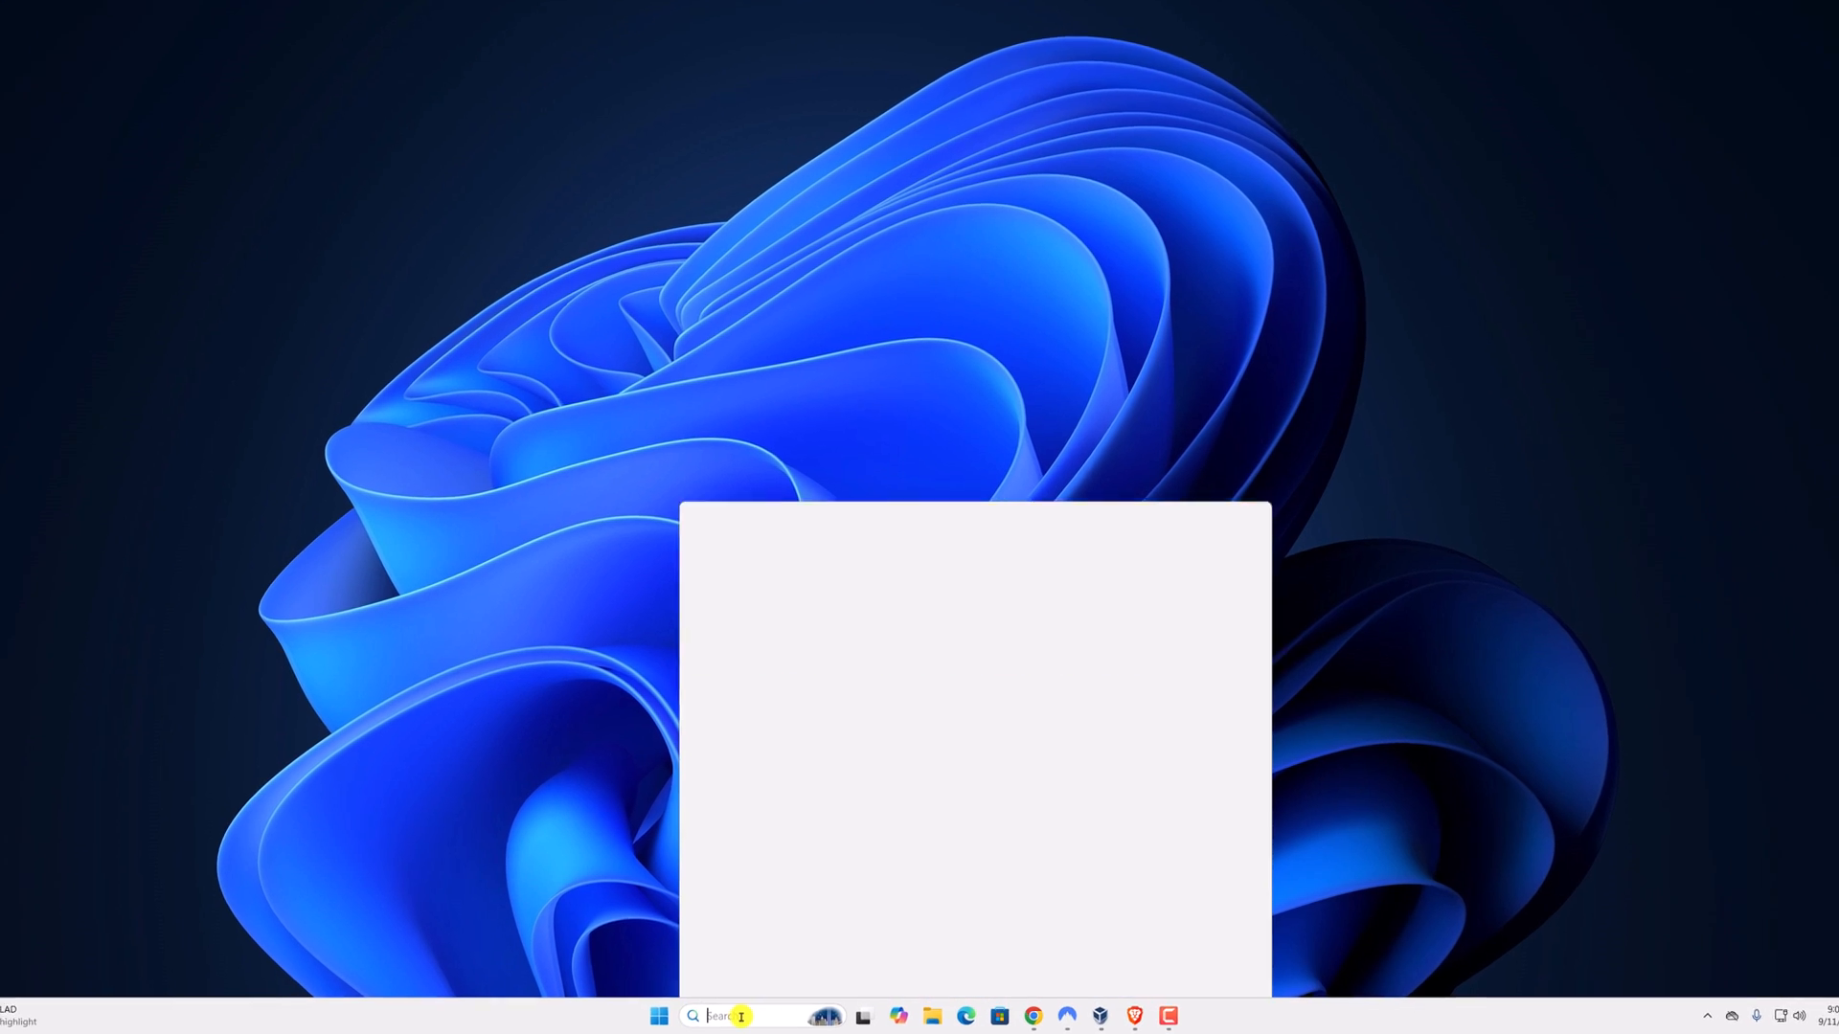
# Step: Launch the Brave browser from the Windows taskbar search by entering 'brave'
pyautogui.write('brave://settings')
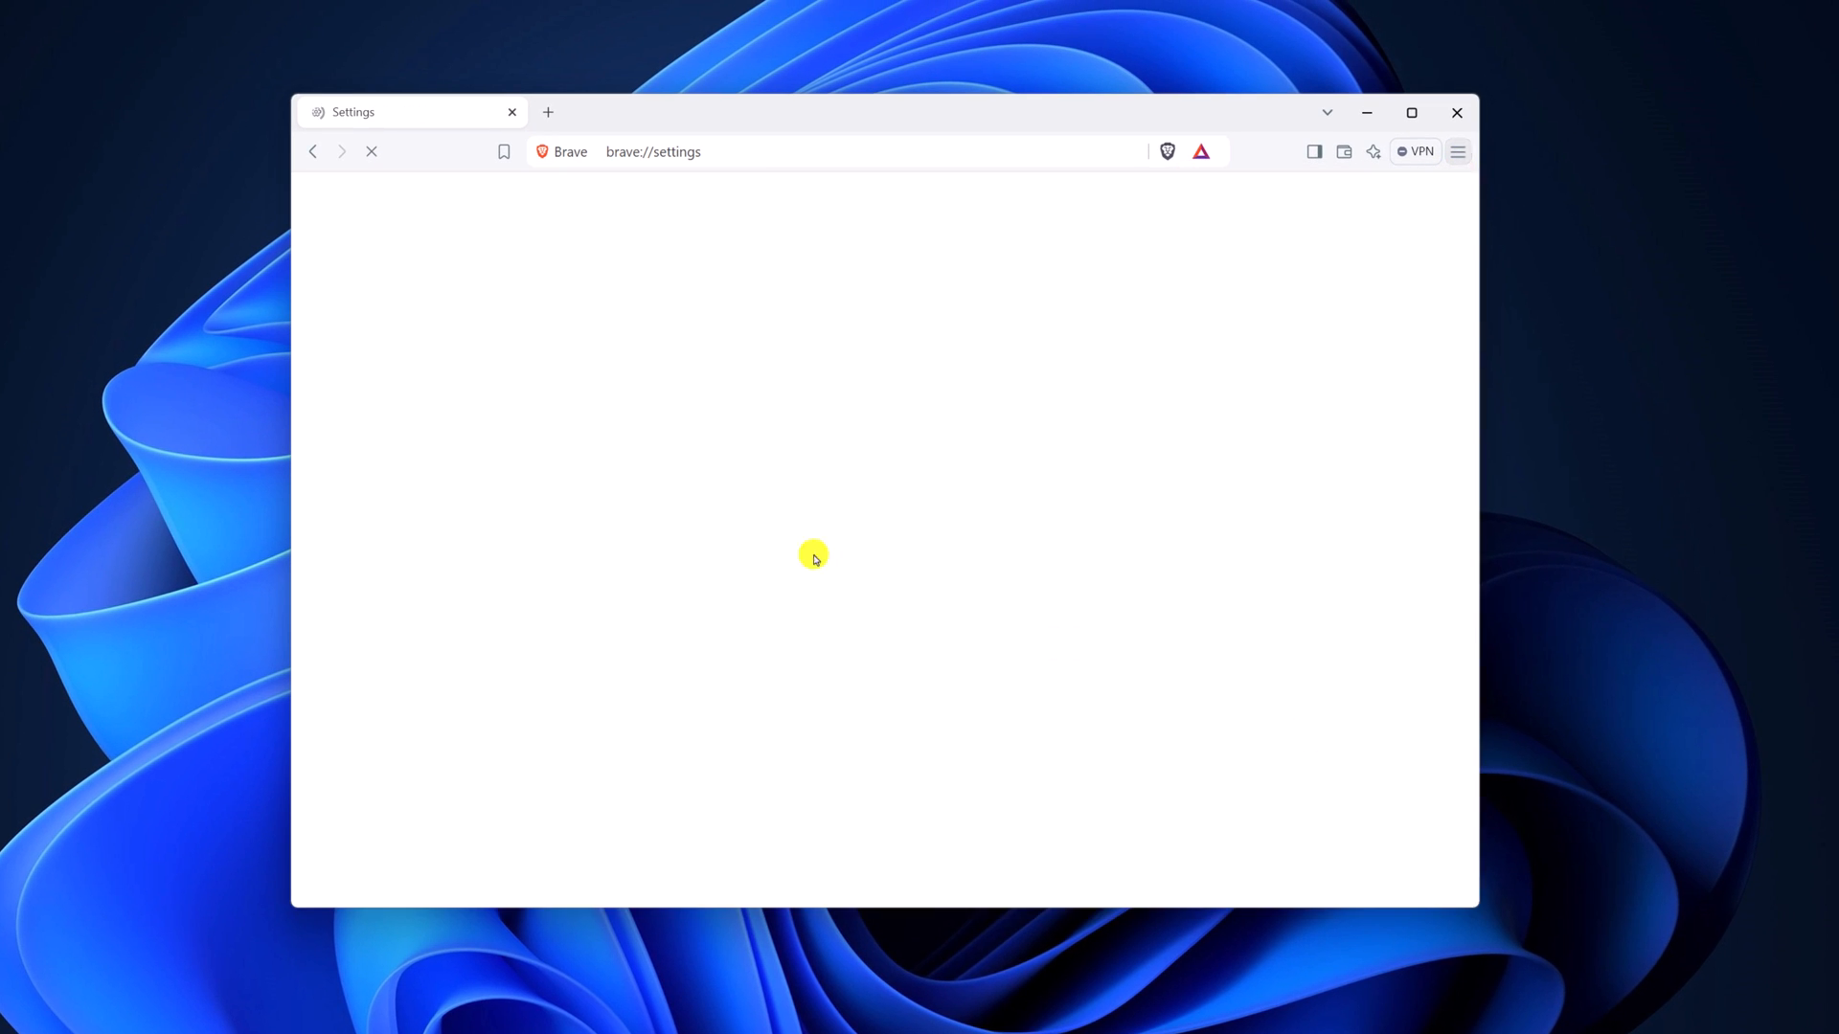
# Step: Navigate through Privacy and security and Site and Shields Settings to the Pop-ups and redirects page
pyautogui.click(514, 443)
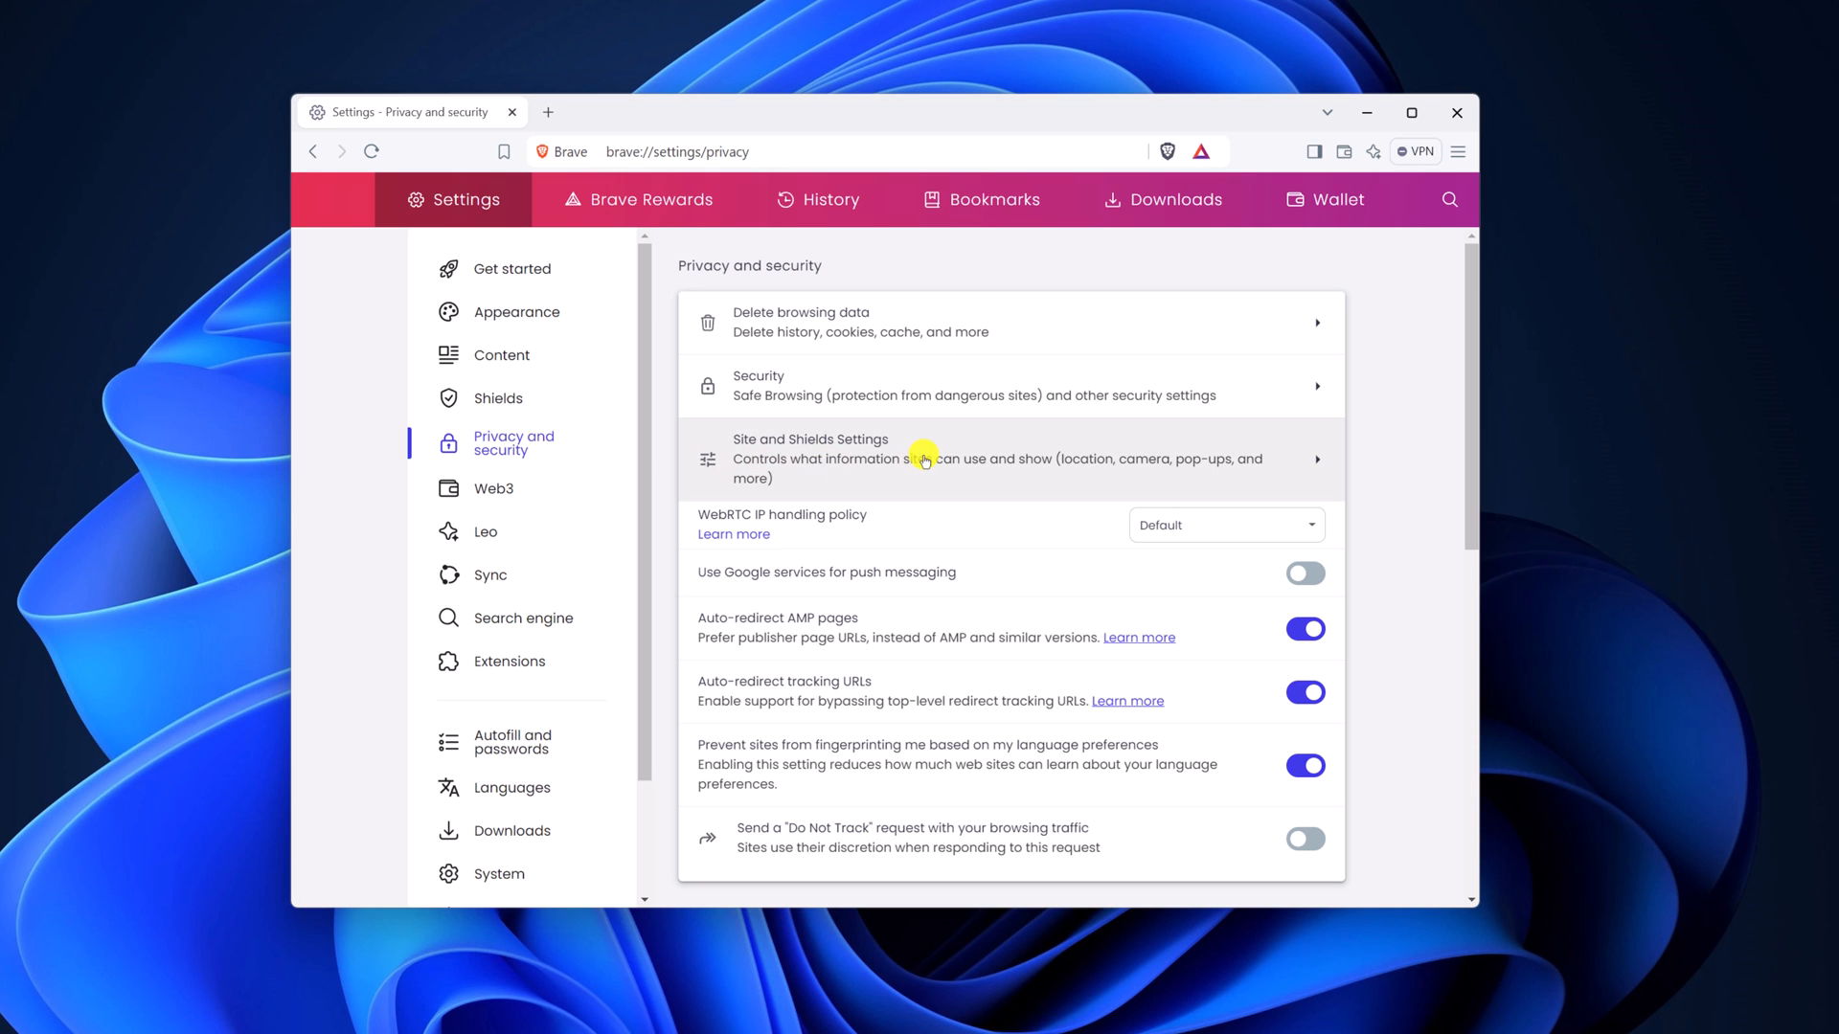
pyautogui.click(925, 458)
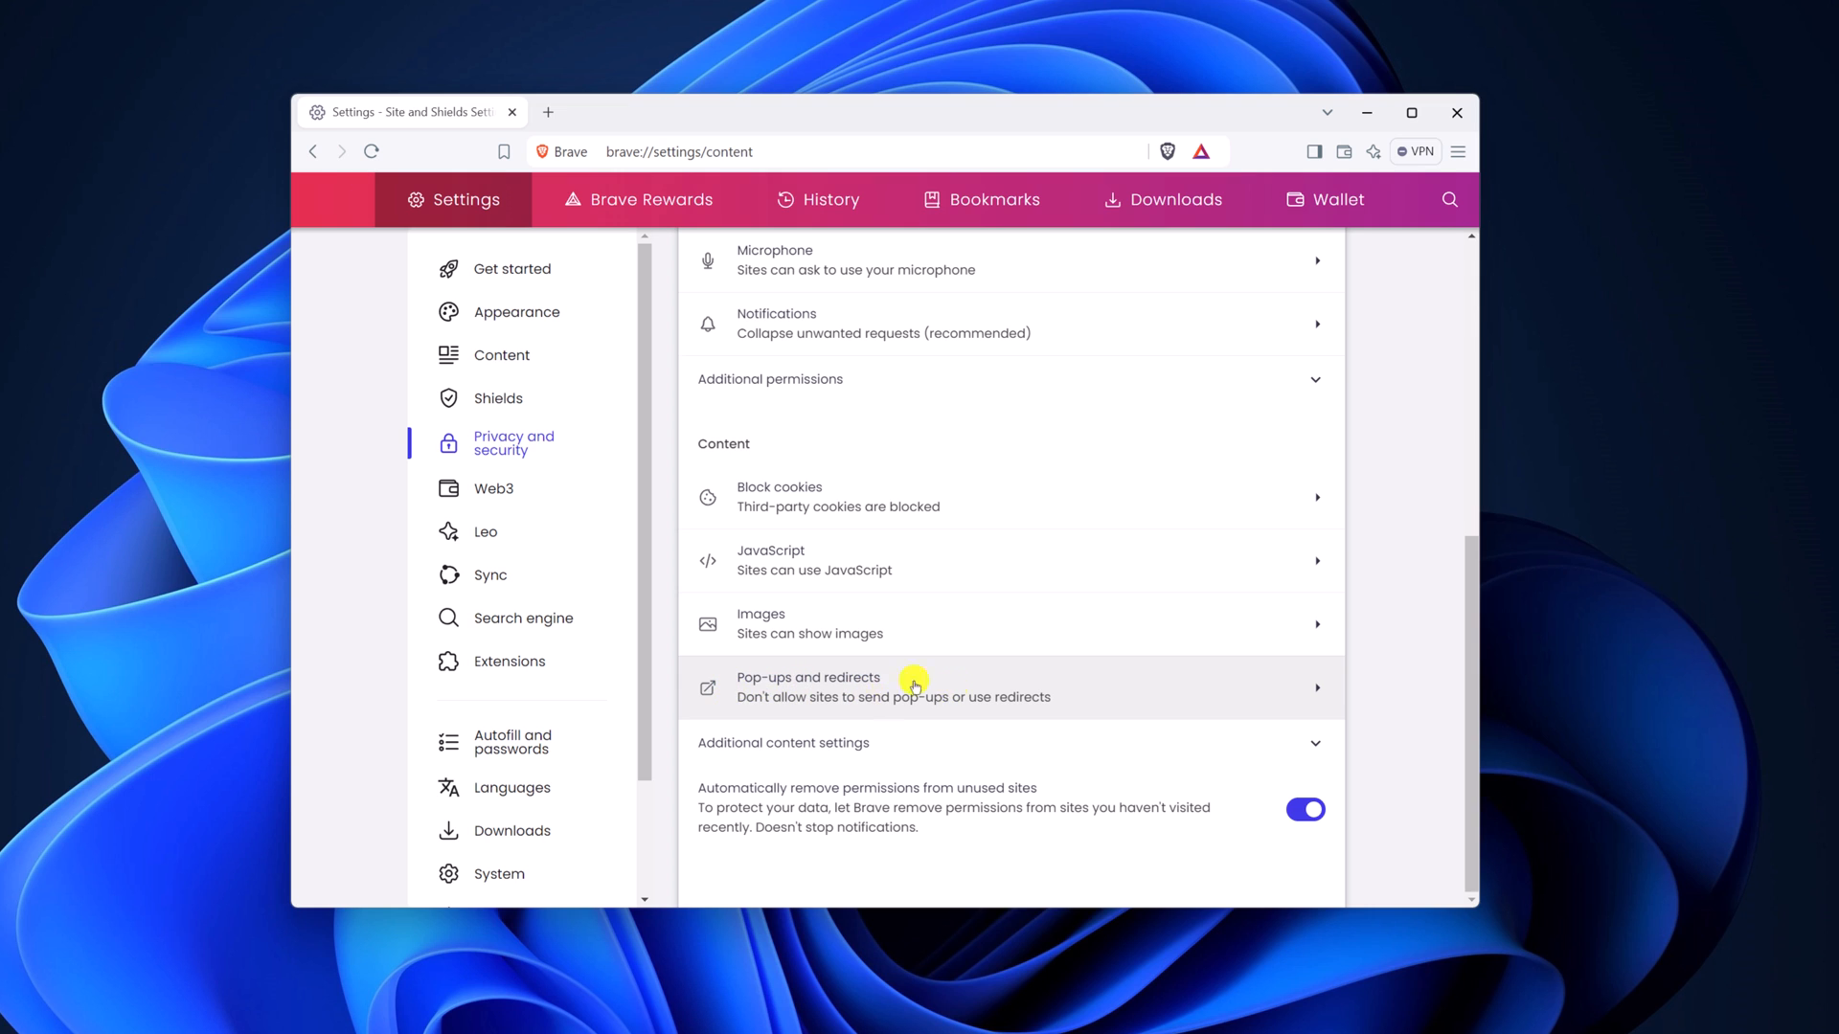
pyautogui.click(891, 688)
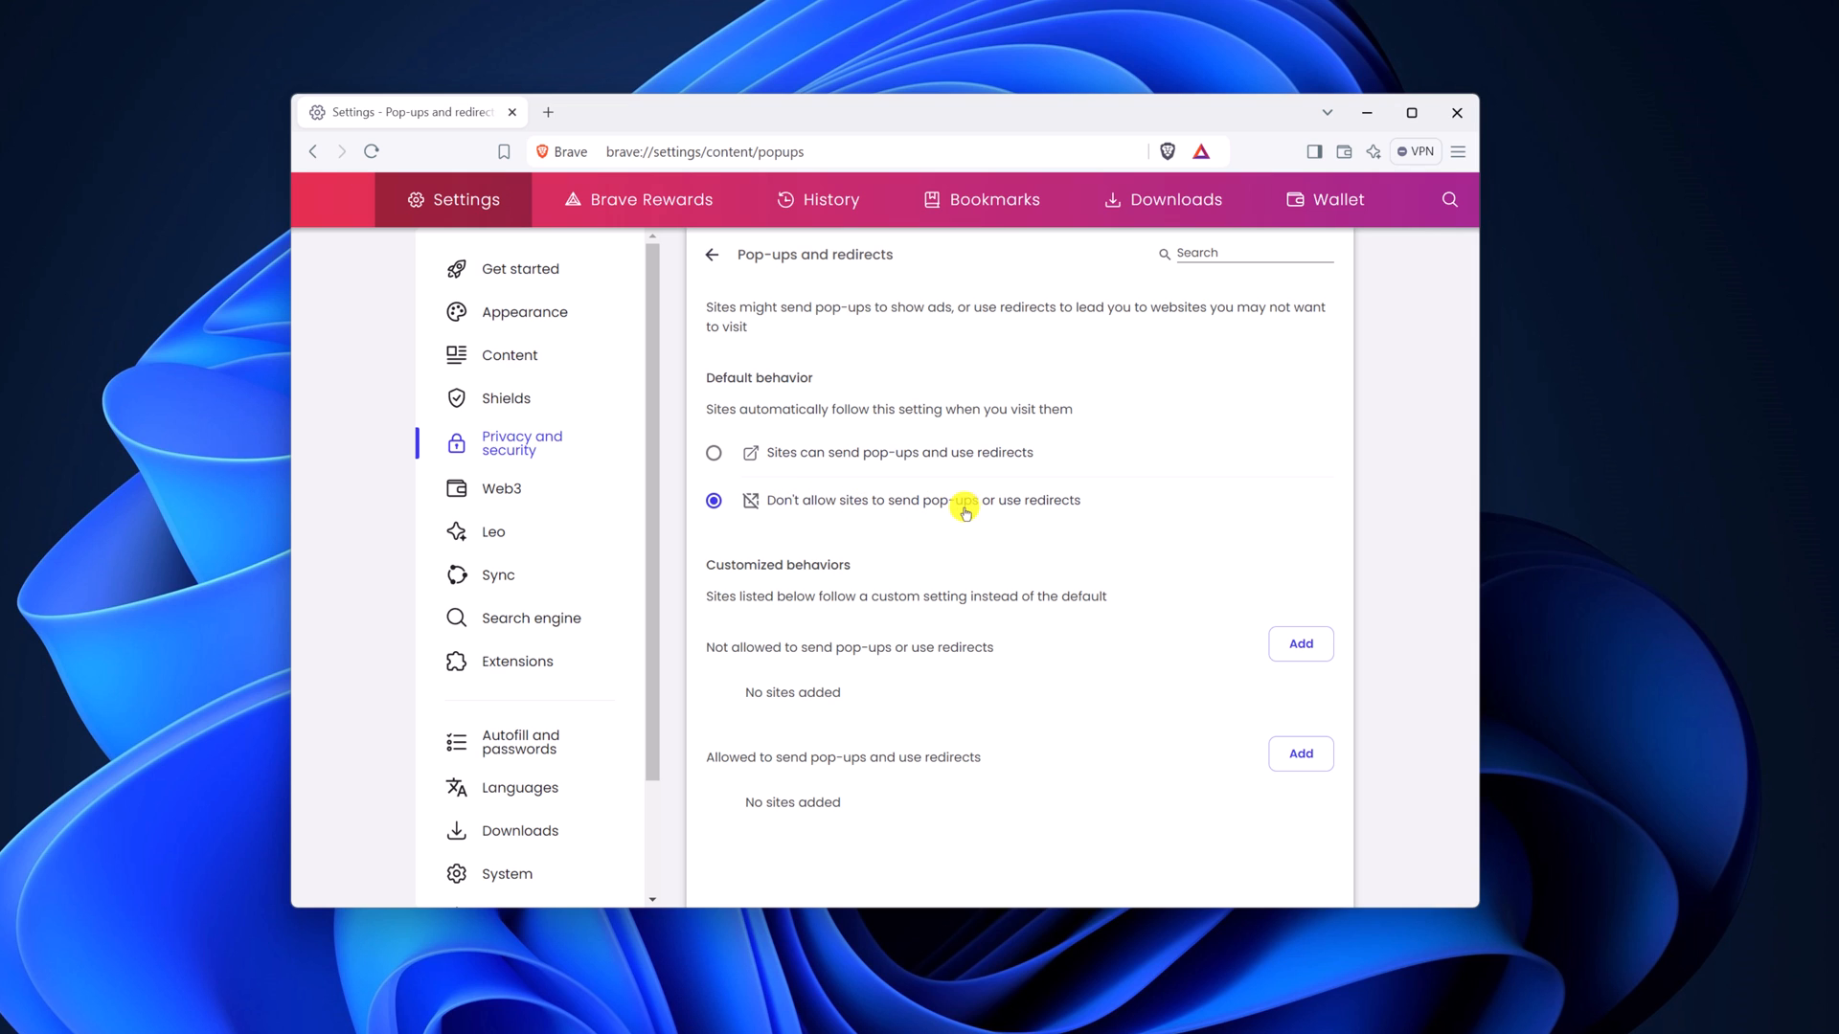
pyautogui.moveTo(1109, 509)
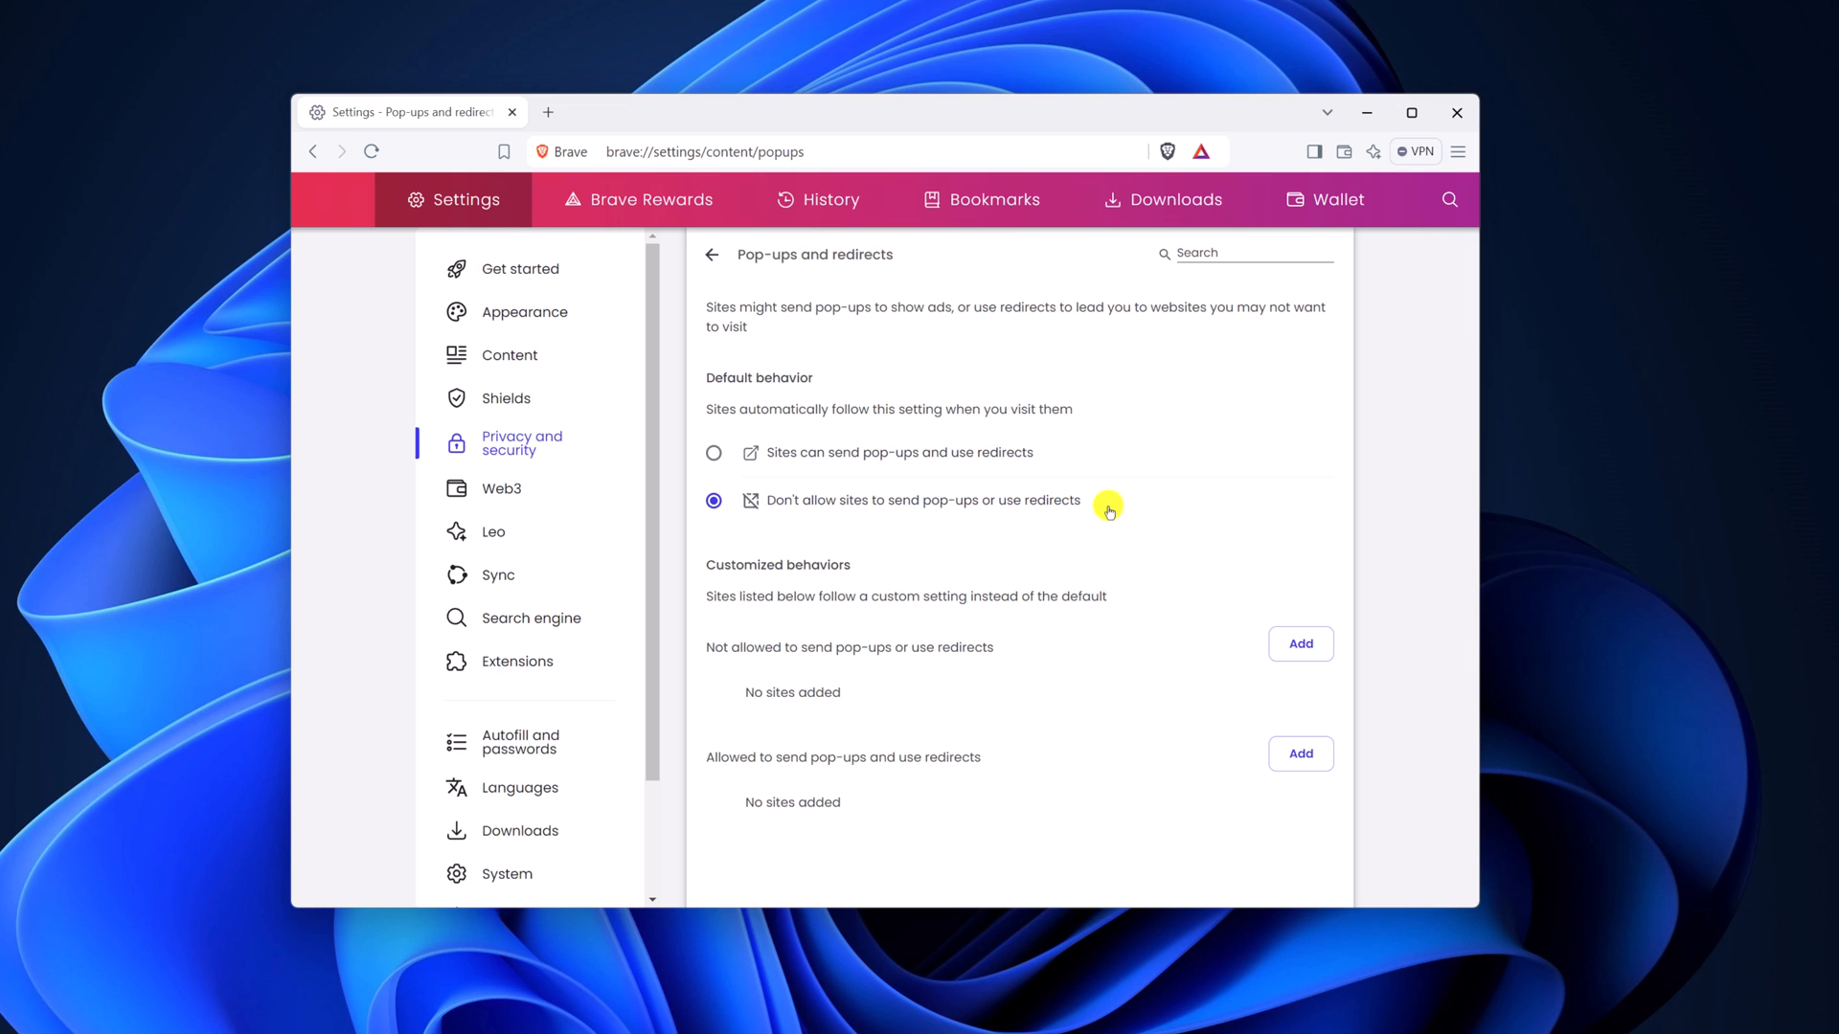
pyautogui.moveTo(855, 583)
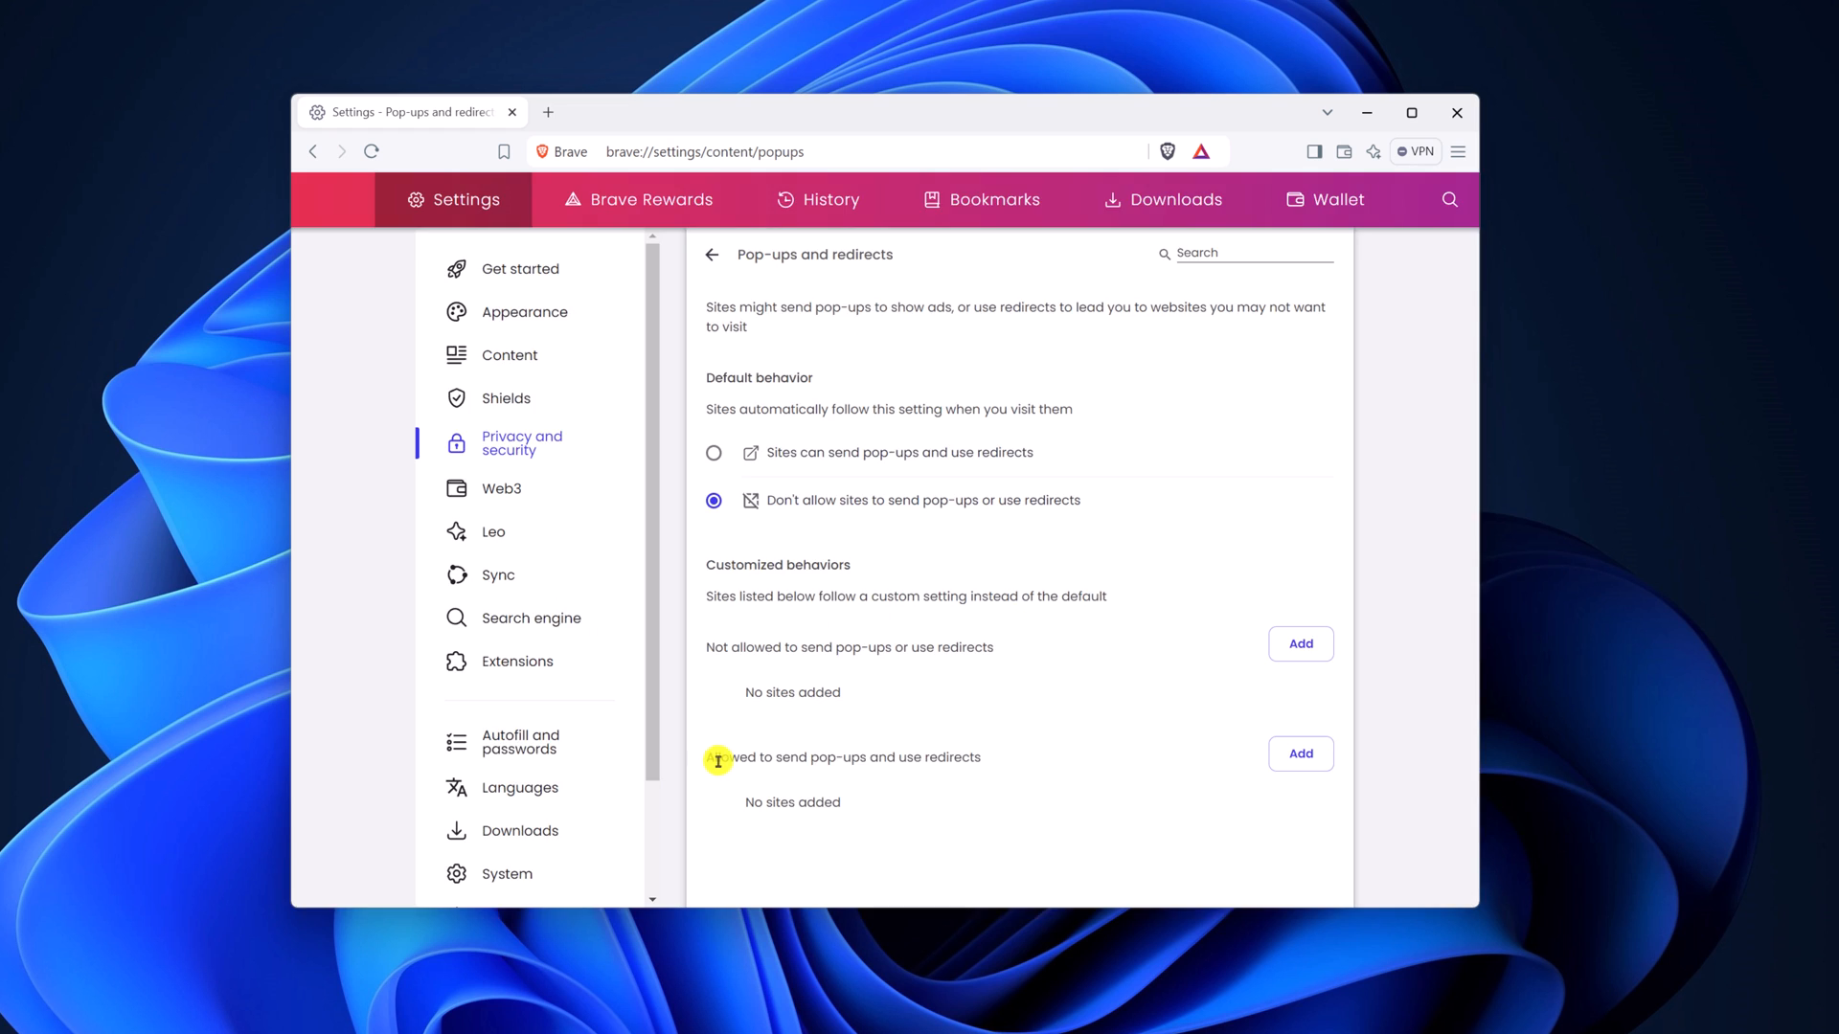
pyautogui.moveTo(882, 772)
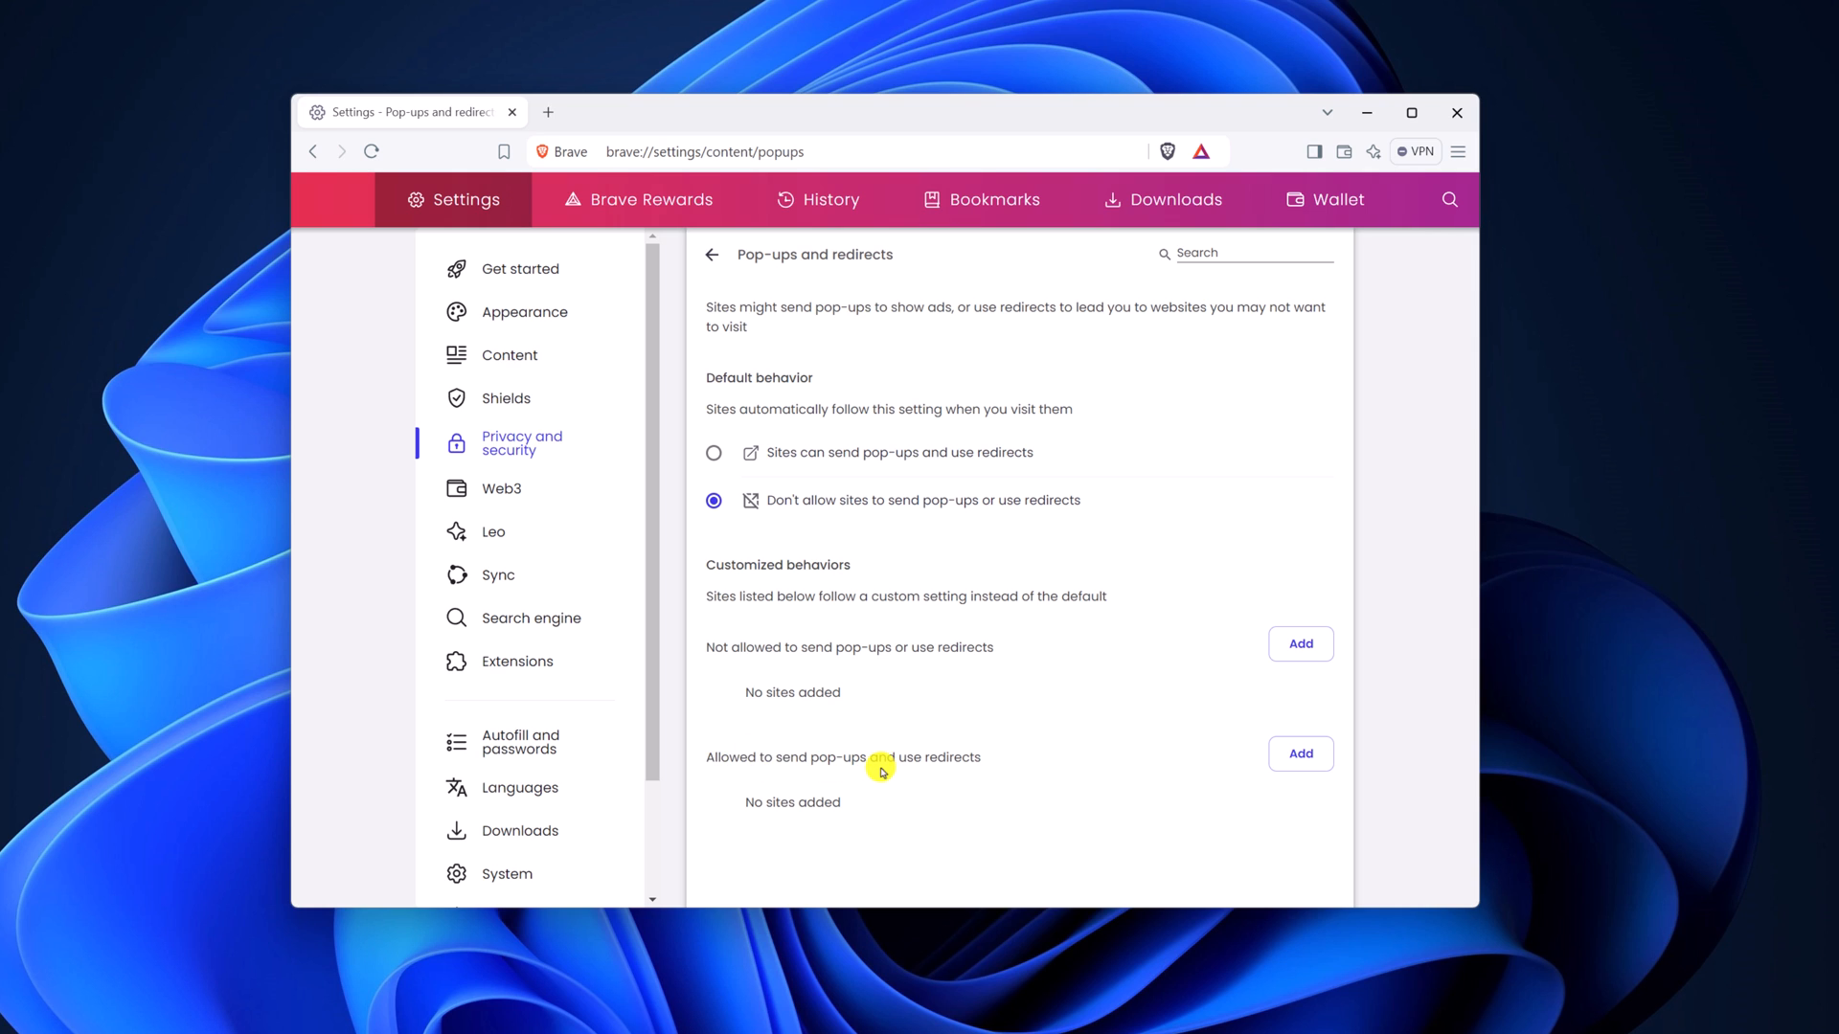
pyautogui.moveTo(1119, 797)
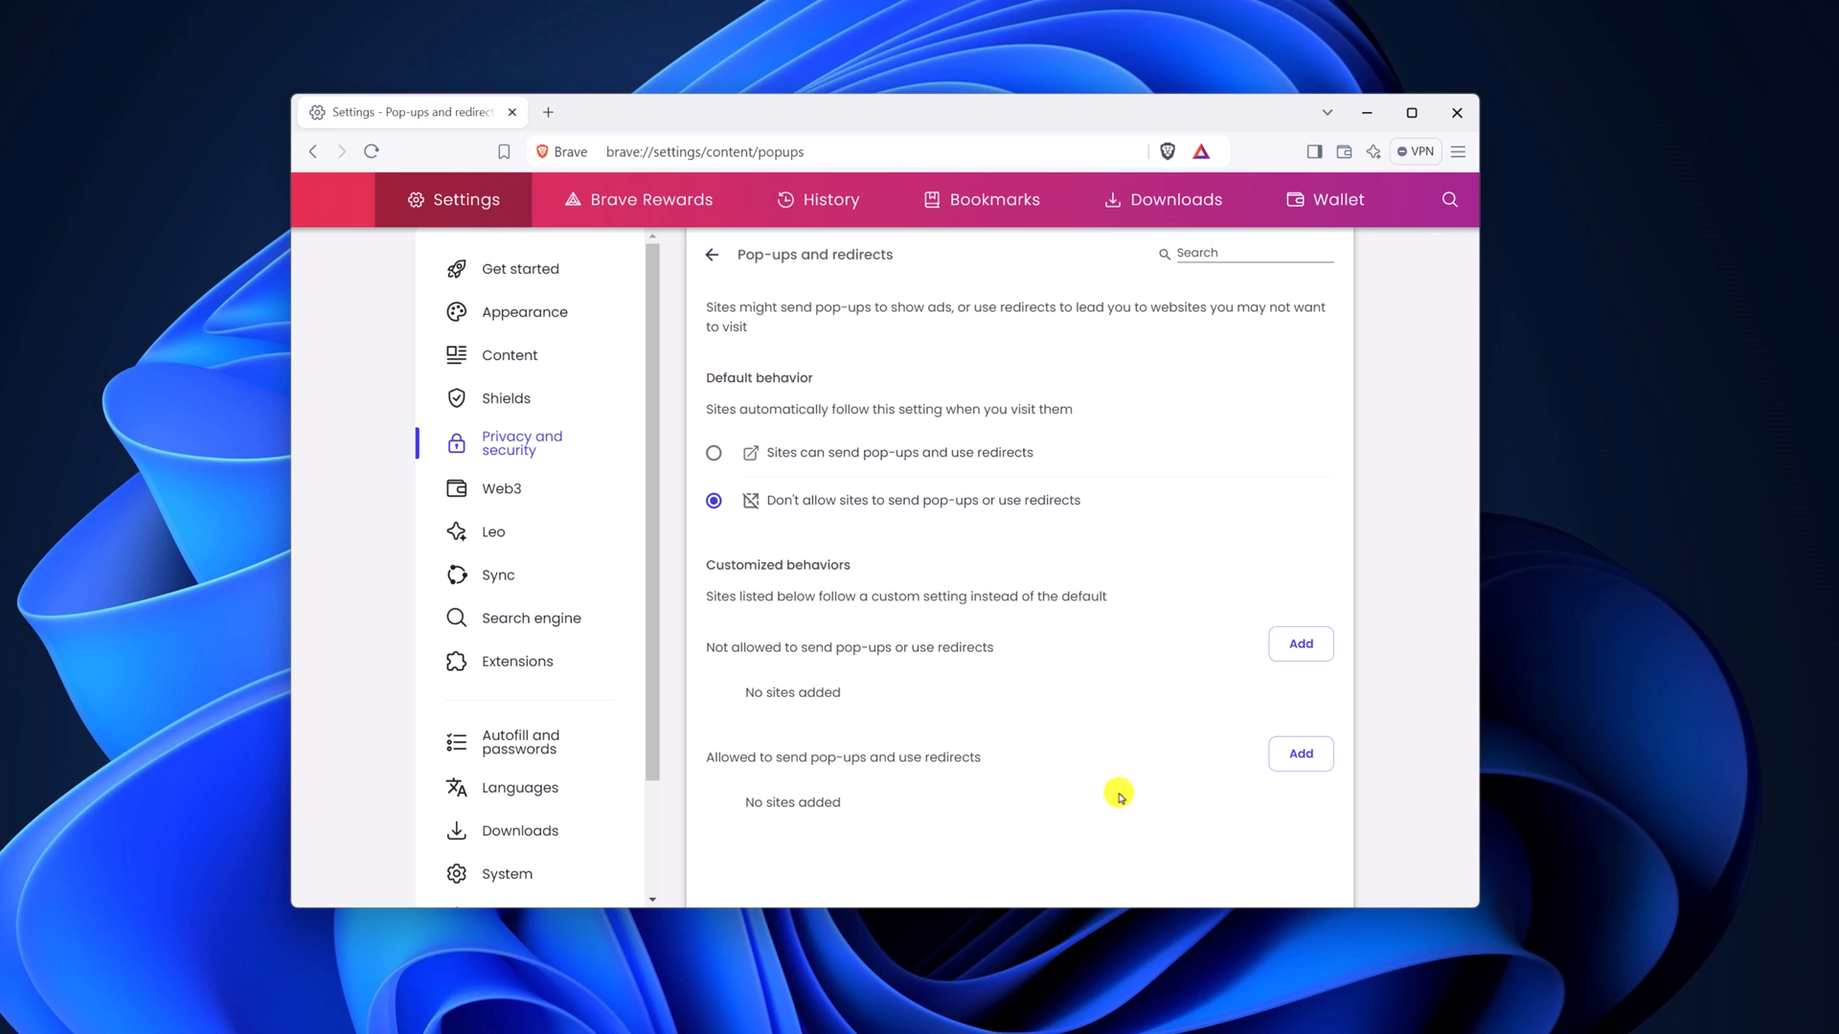
pyautogui.click(1298, 643)
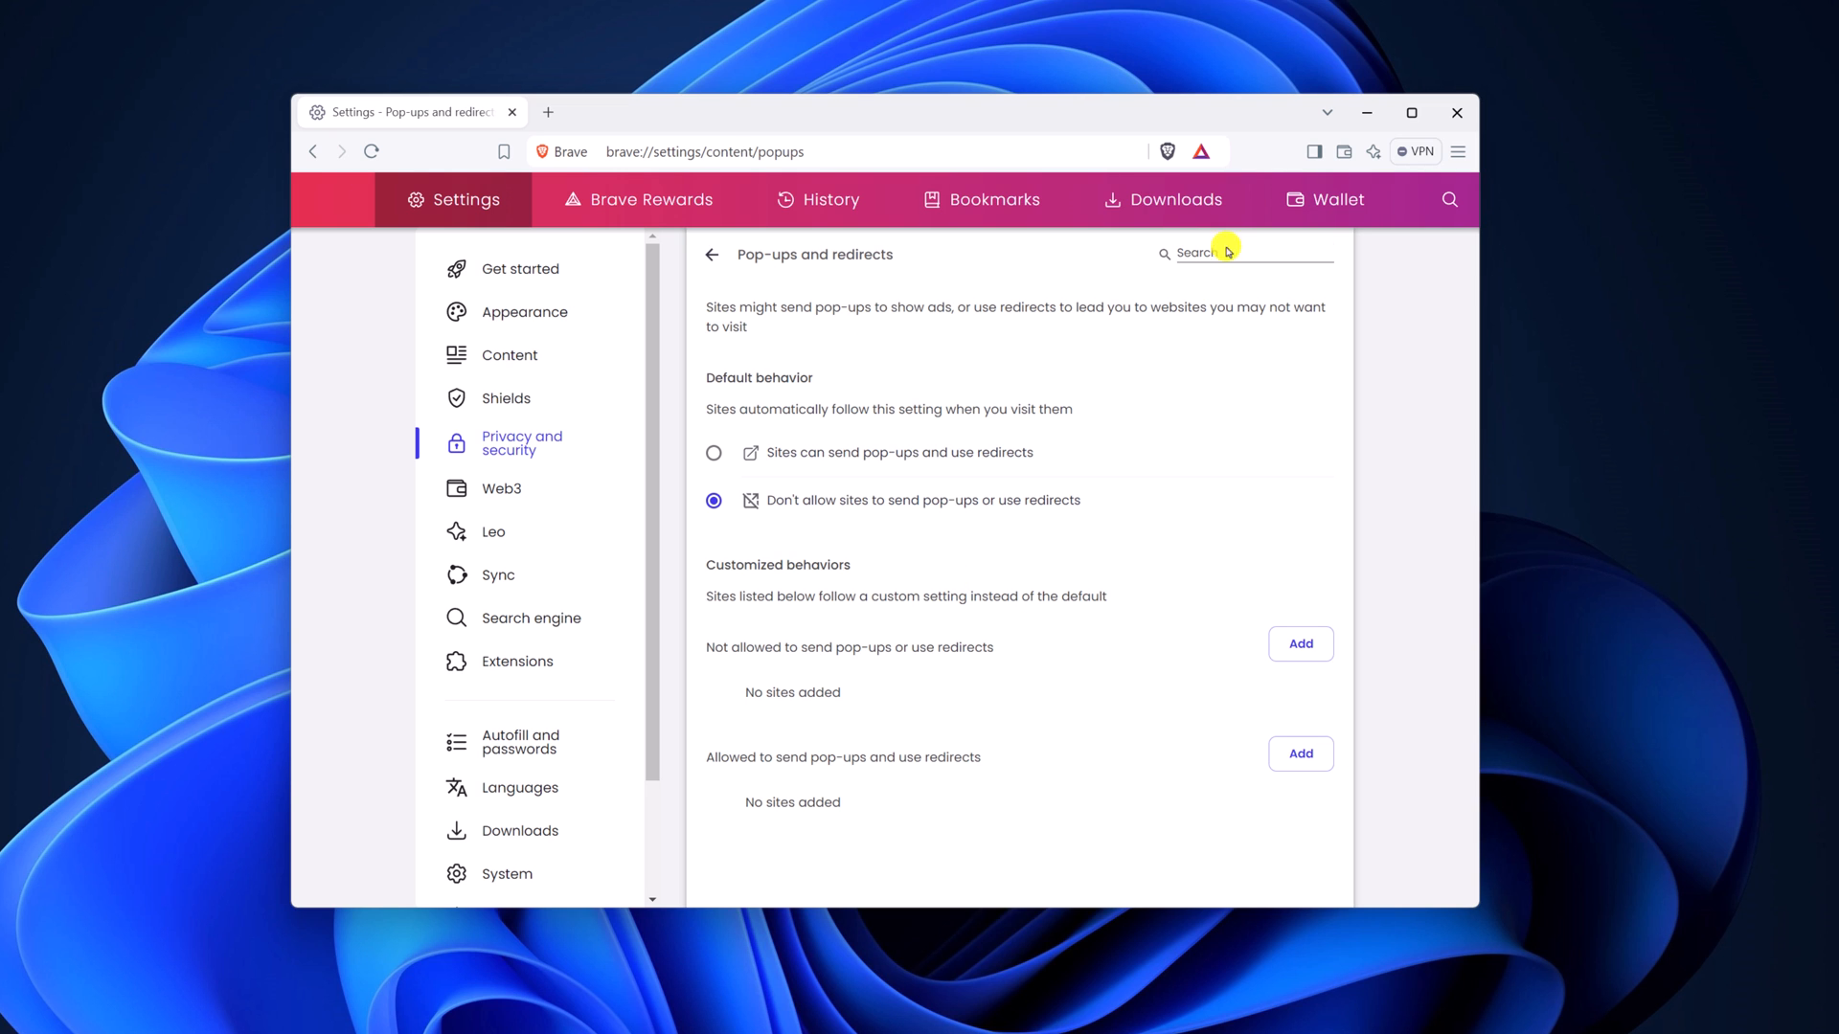
pyautogui.click(1455, 113)
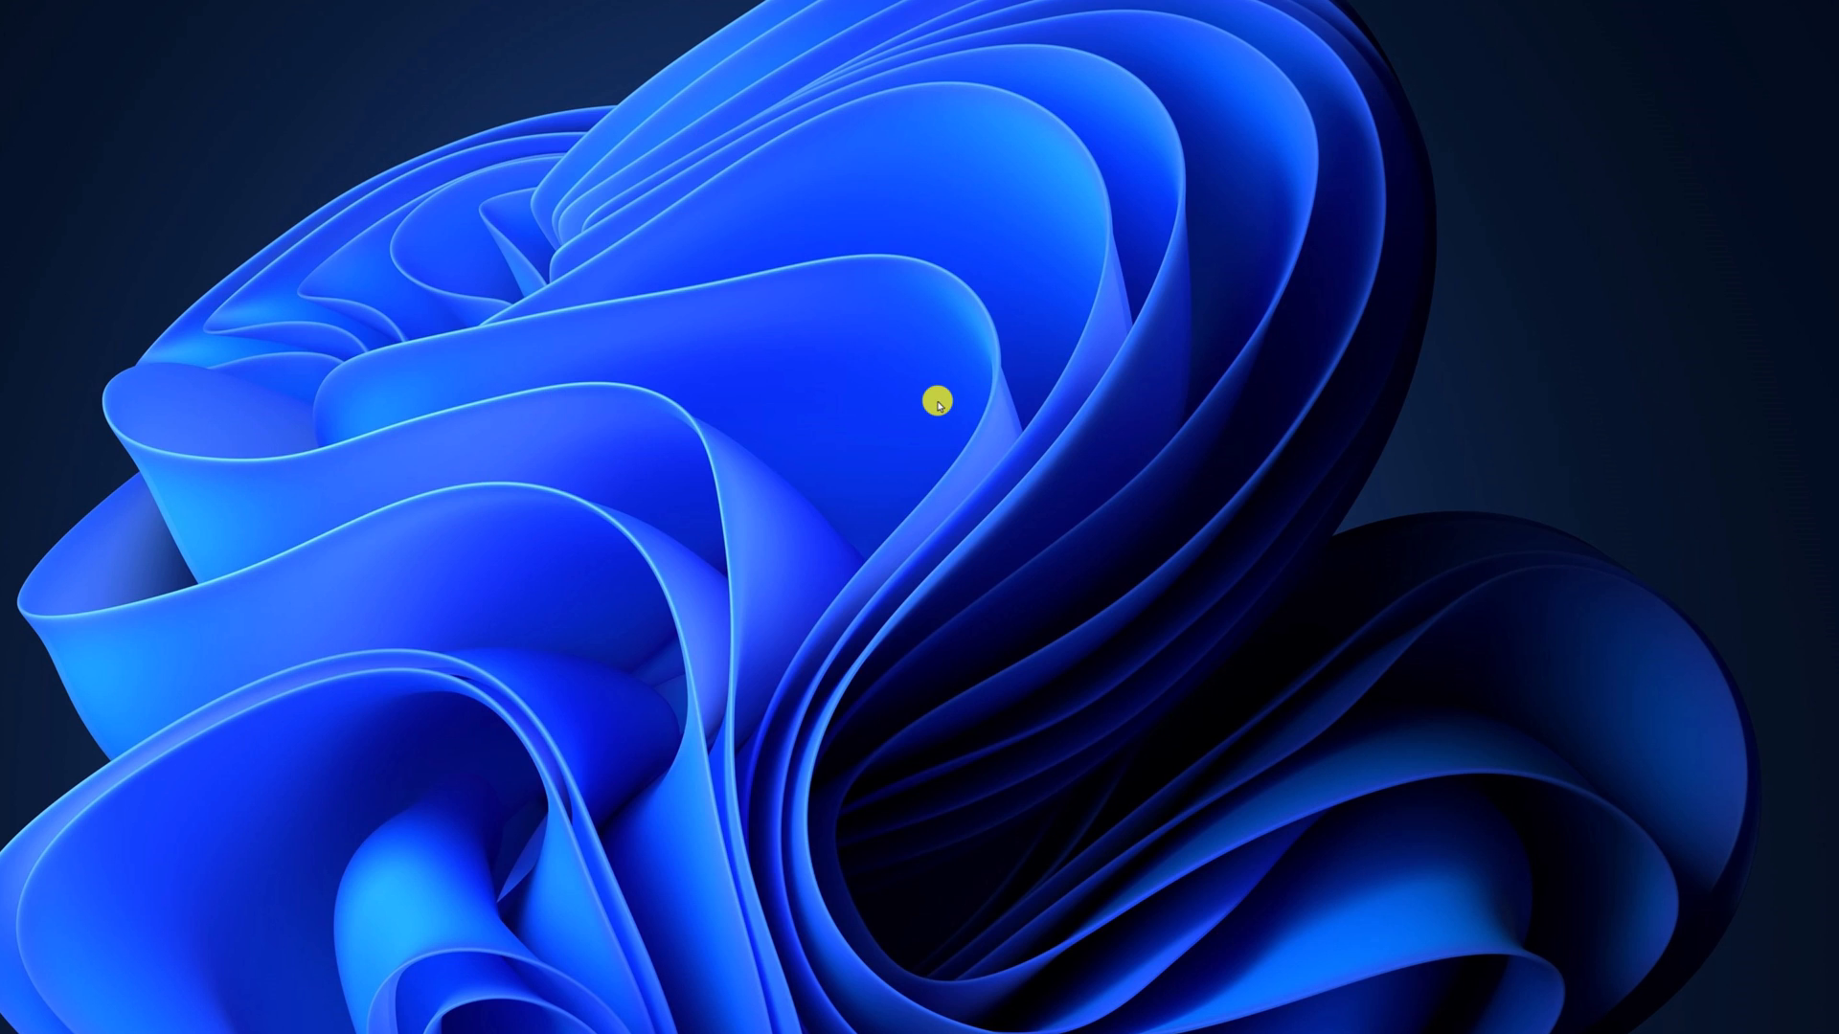